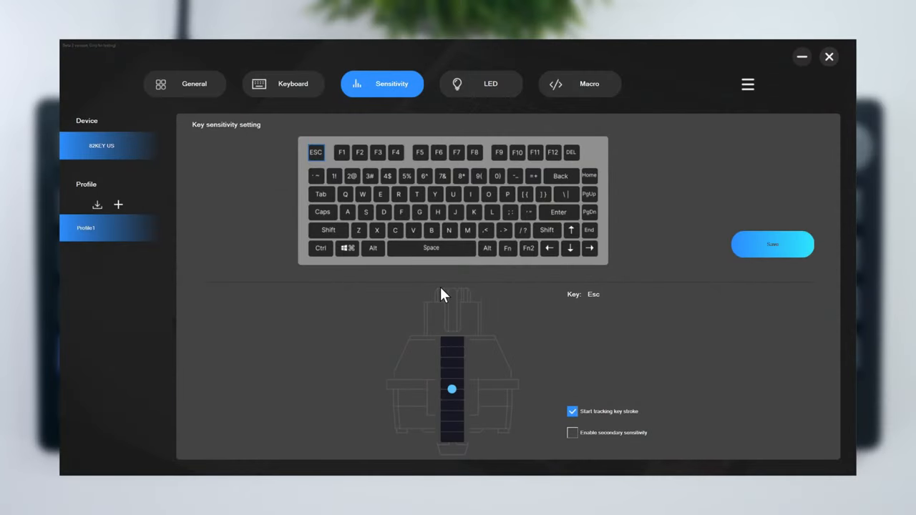
# - Select W, A, S and D and set their actuation point to mid-travel after testing full depth
pyautogui.click(363, 195)
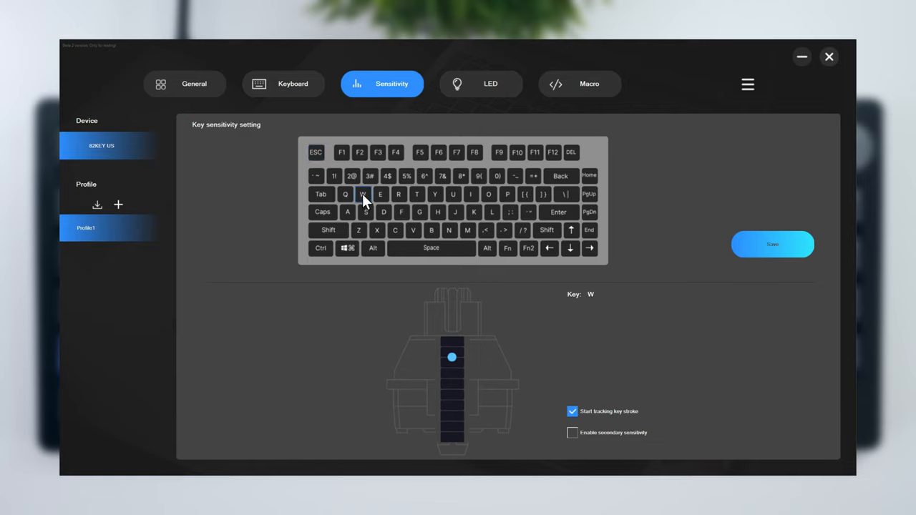
pyautogui.click(346, 212)
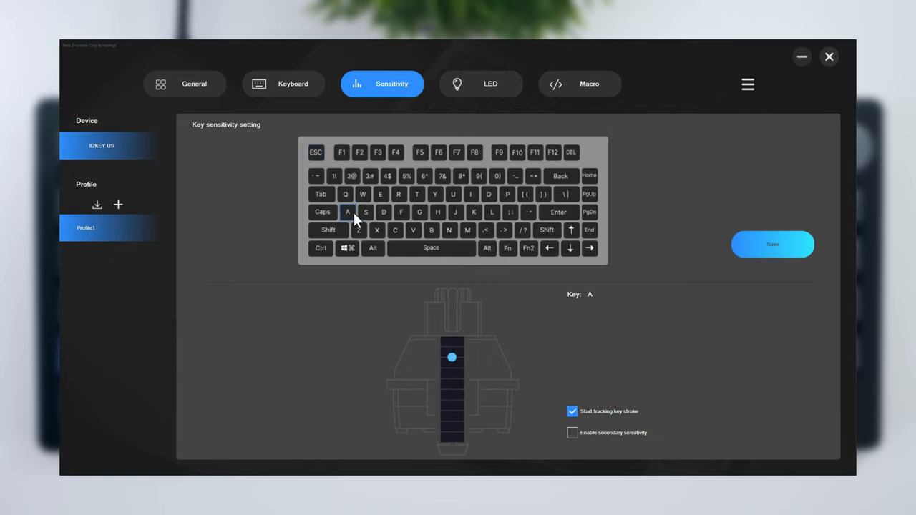
pyautogui.click(366, 212)
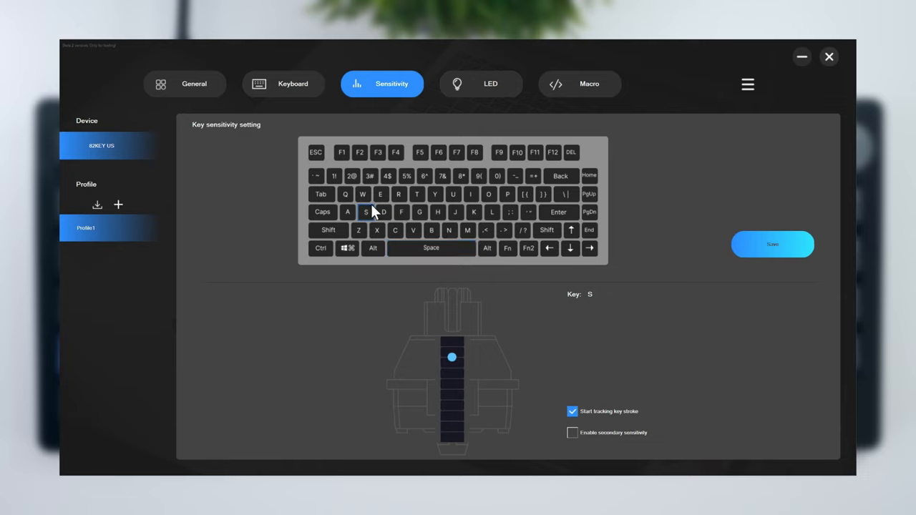
pyautogui.click(383, 212)
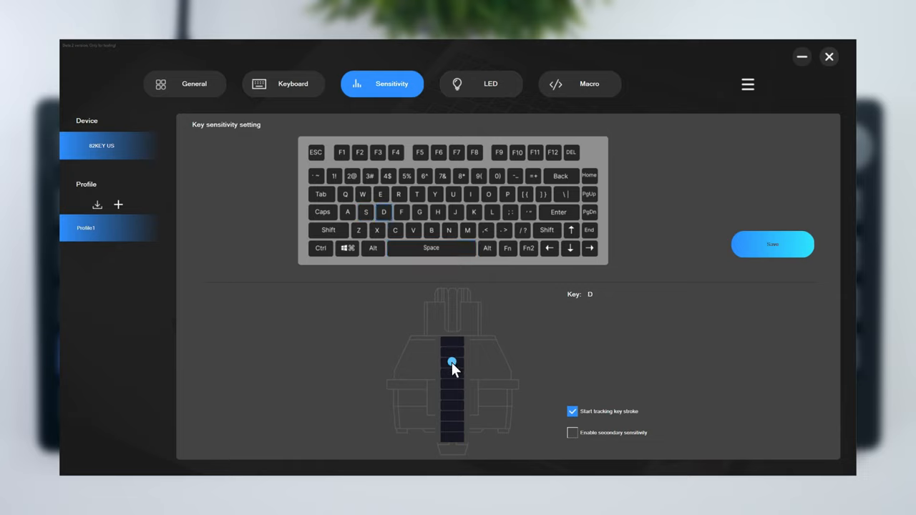
pyautogui.moveTo(452, 360); pyautogui.dragTo(452, 422)
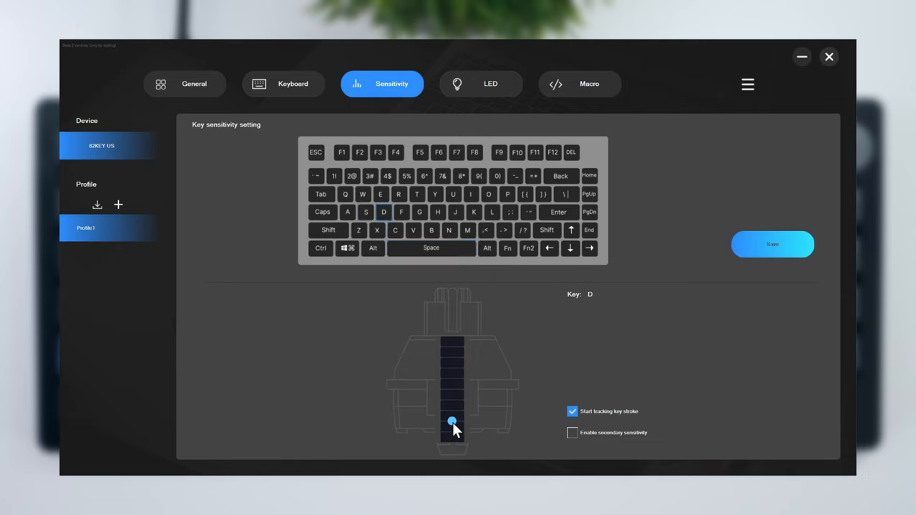
pyautogui.moveTo(452, 421); pyautogui.dragTo(453, 361)
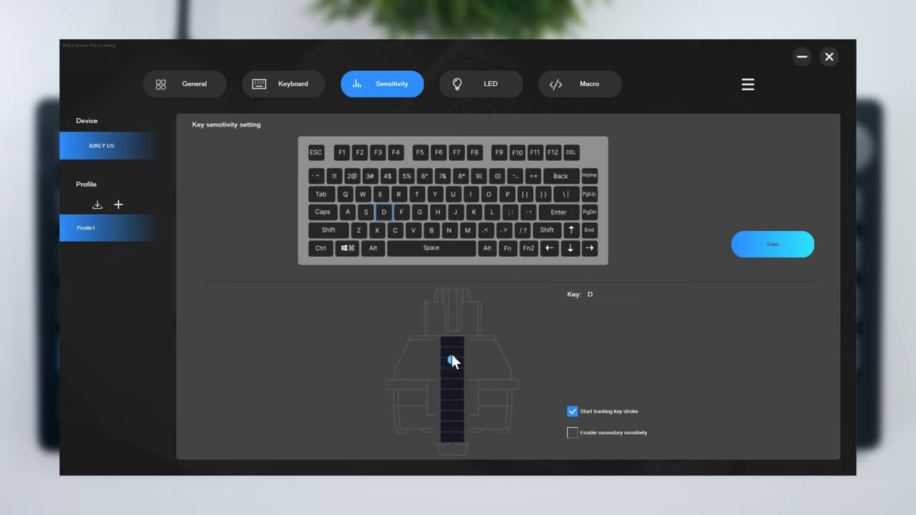
pyautogui.moveTo(452, 357)
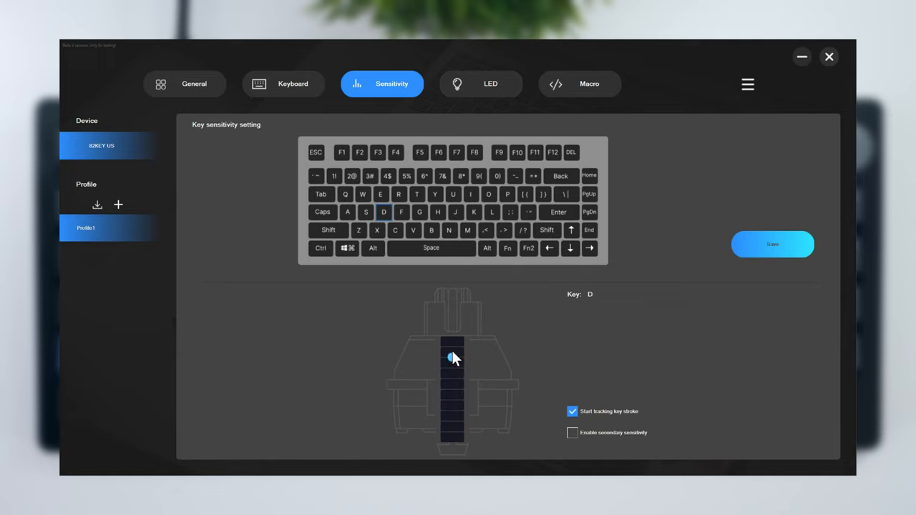
pyautogui.moveTo(589, 368)
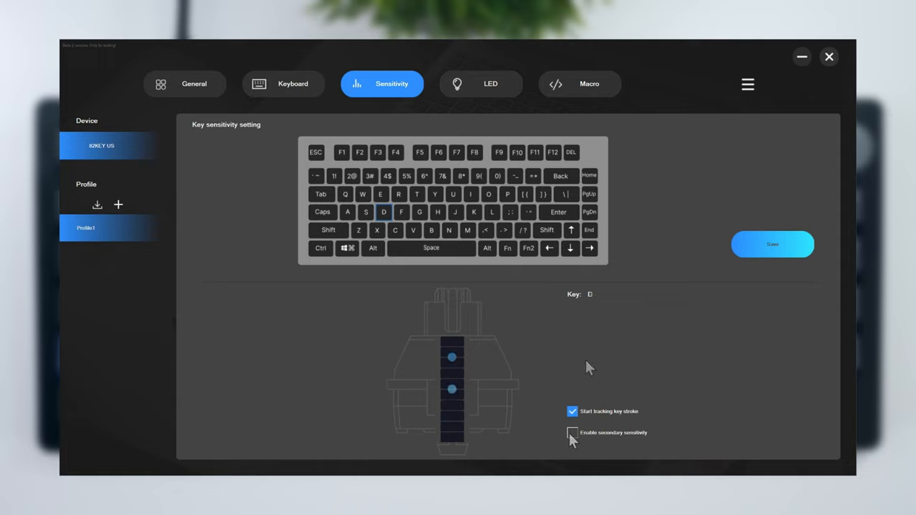
# - Enable secondary sensitivity, give E a second trigger point, then move to key assignment
pyautogui.click(572, 433)
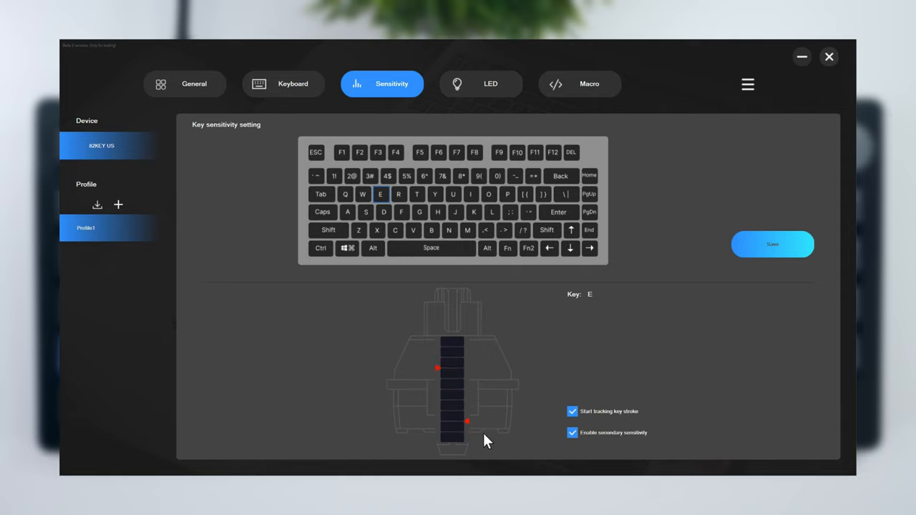
pyautogui.click(773, 244)
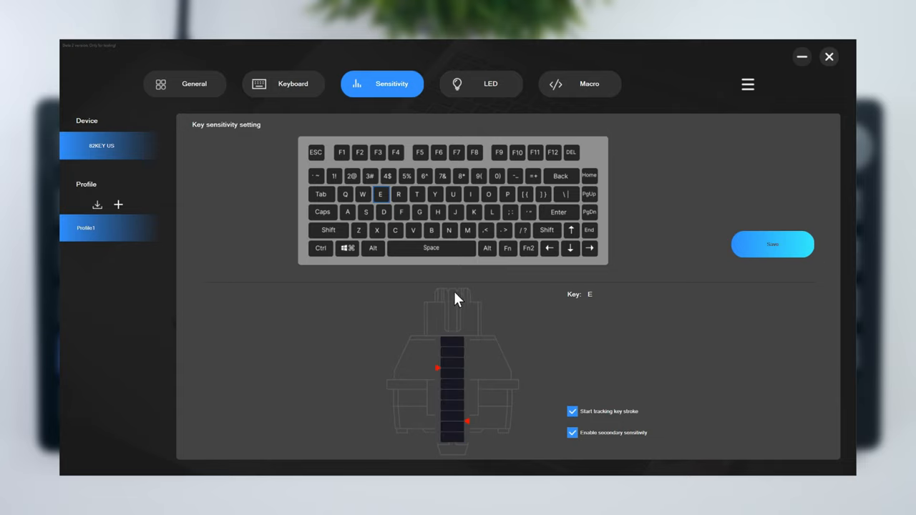
pyautogui.click(284, 83)
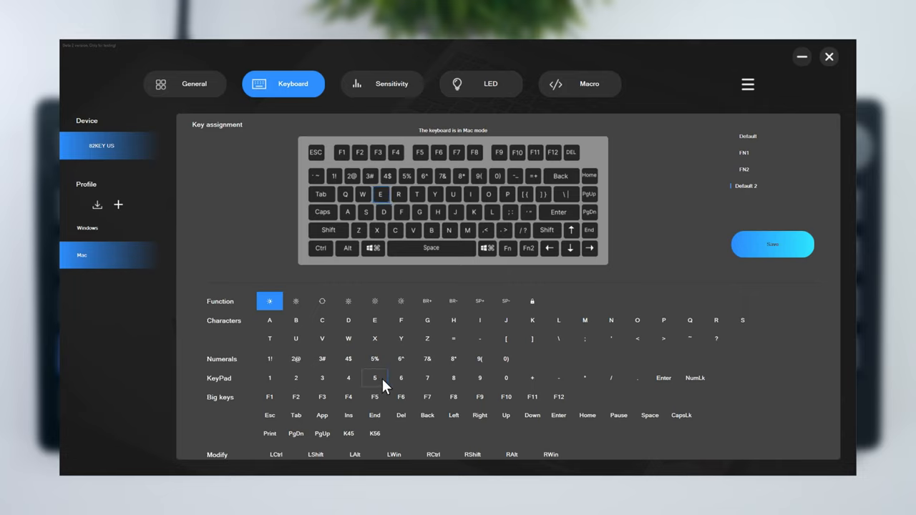
# - Assign the letter C from the Characters row to the selected E key
pyautogui.click(322, 320)
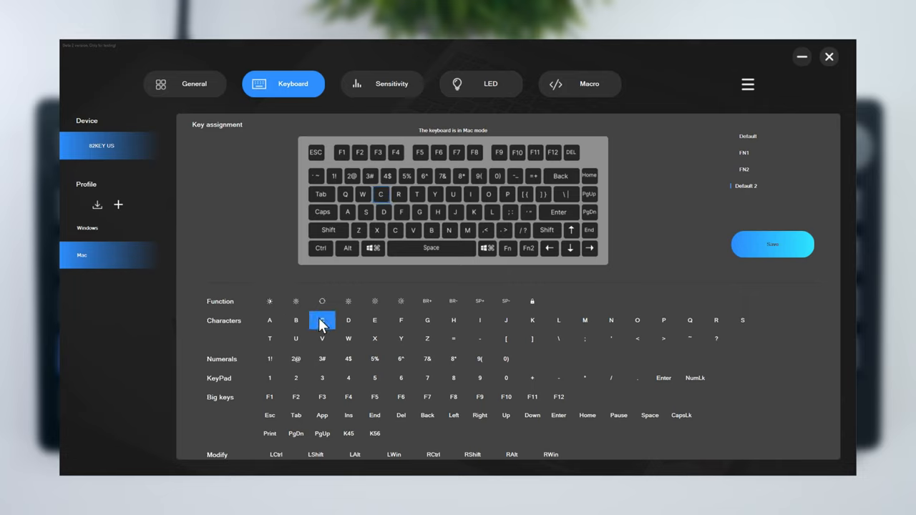